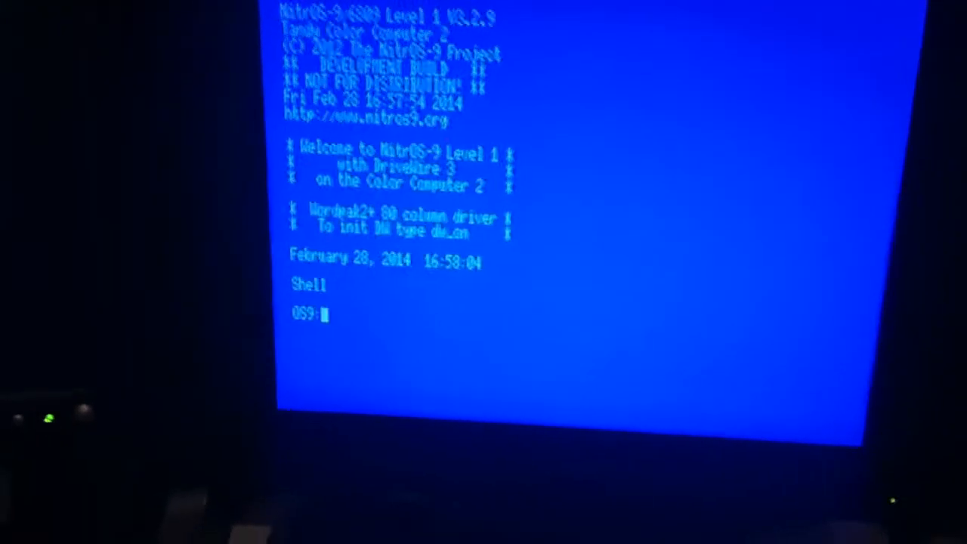
- Set the data directory to /dd/ds with chd and the execution directory beneath it with chx
text(chd)
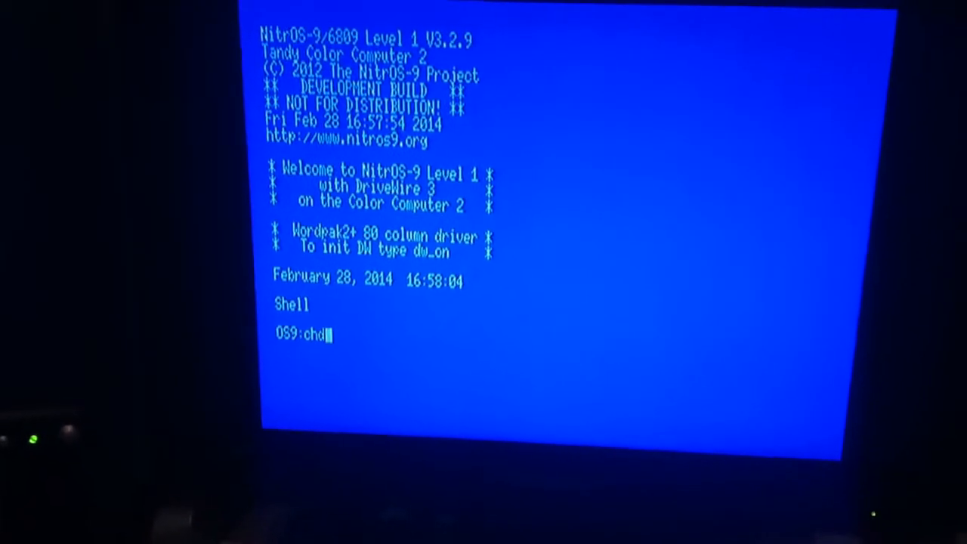
text(/dd)
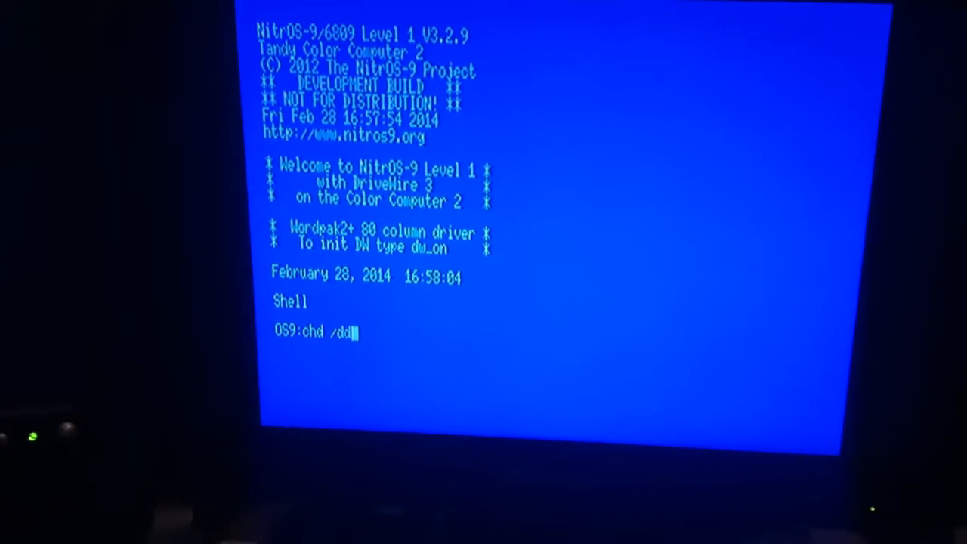
text(/ds)
text(chx)
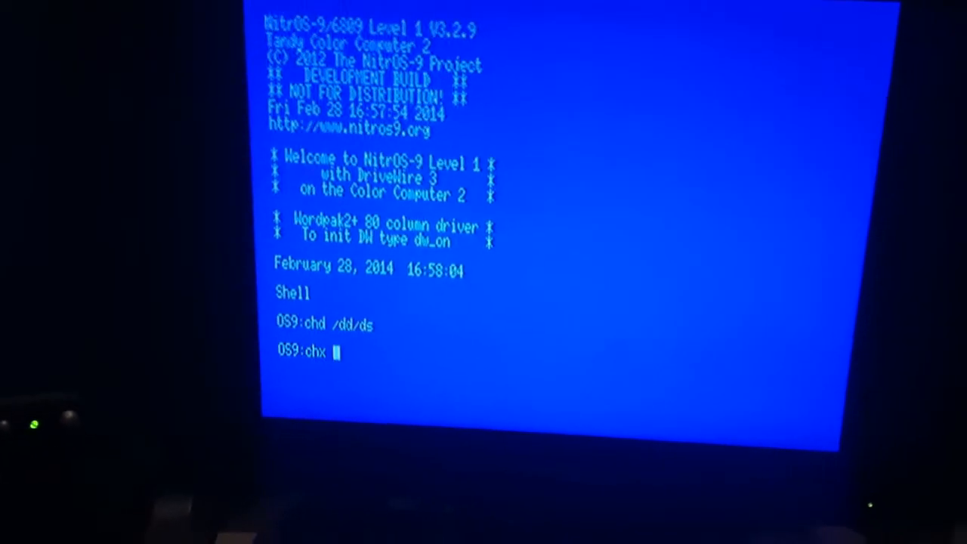
text(/dd/ds/cm)
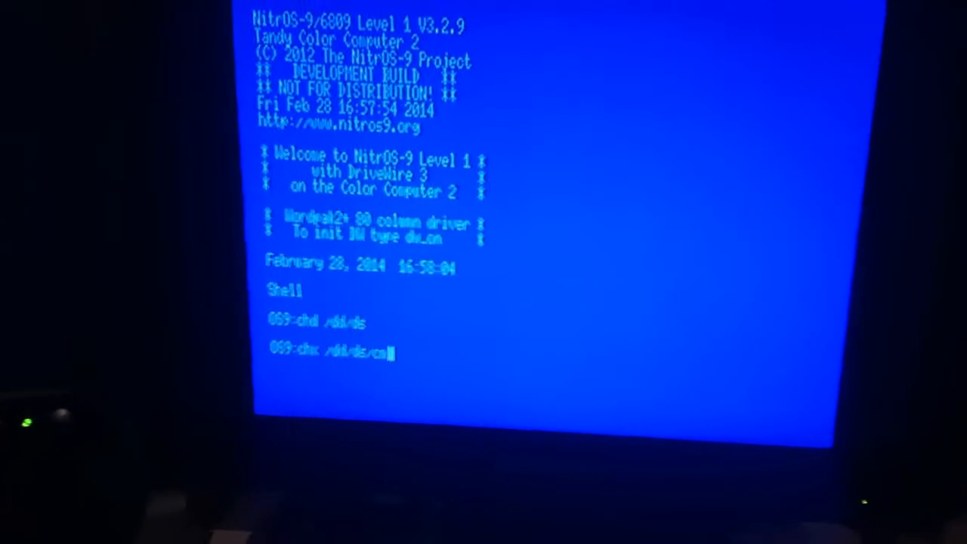
key(Return)
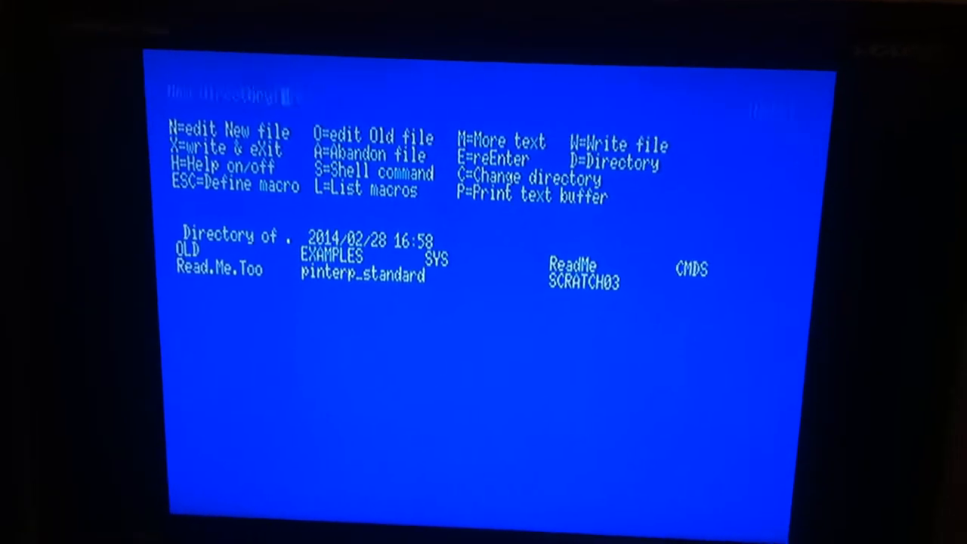
- Switch DynaStar's directory to /dd/defs and open the old file scf.d for editing
text(/dd)
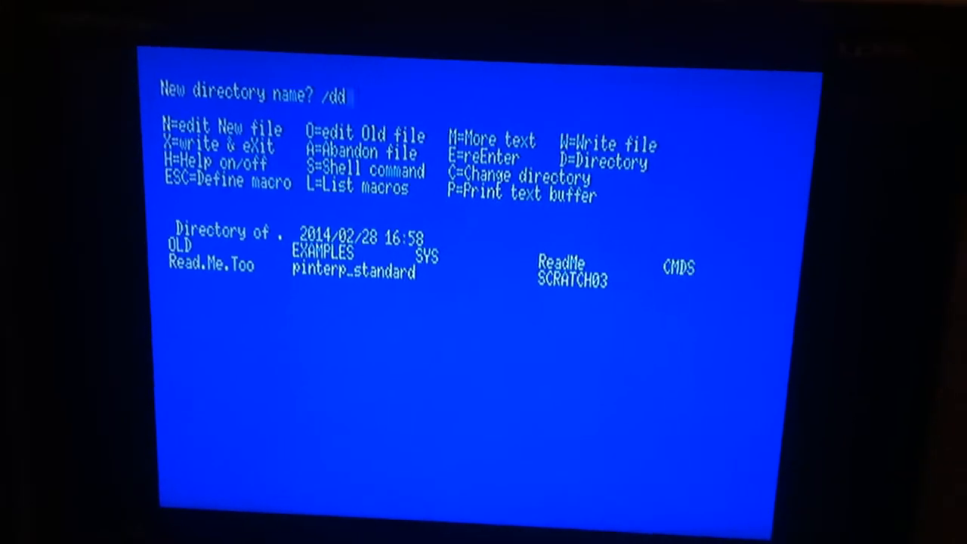
text(/defs)
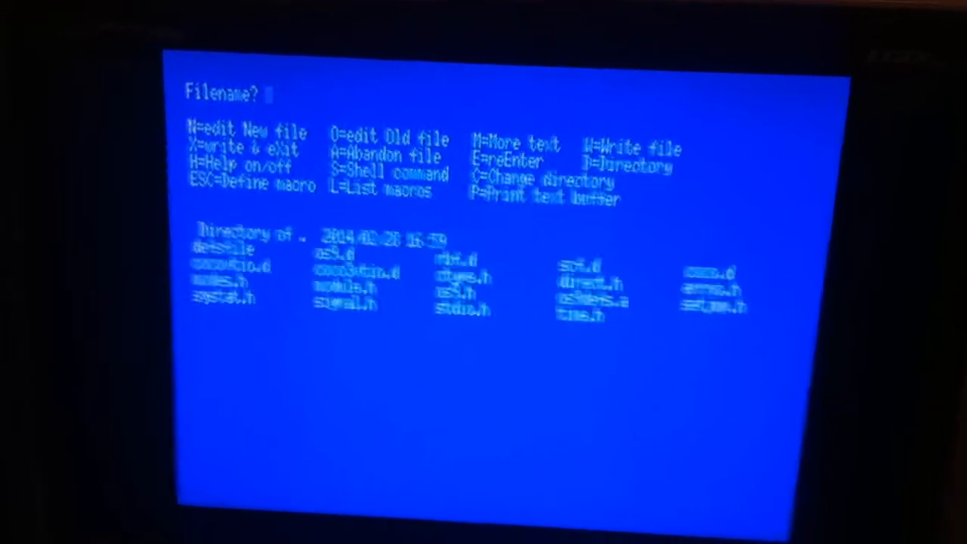
text(scf.d)
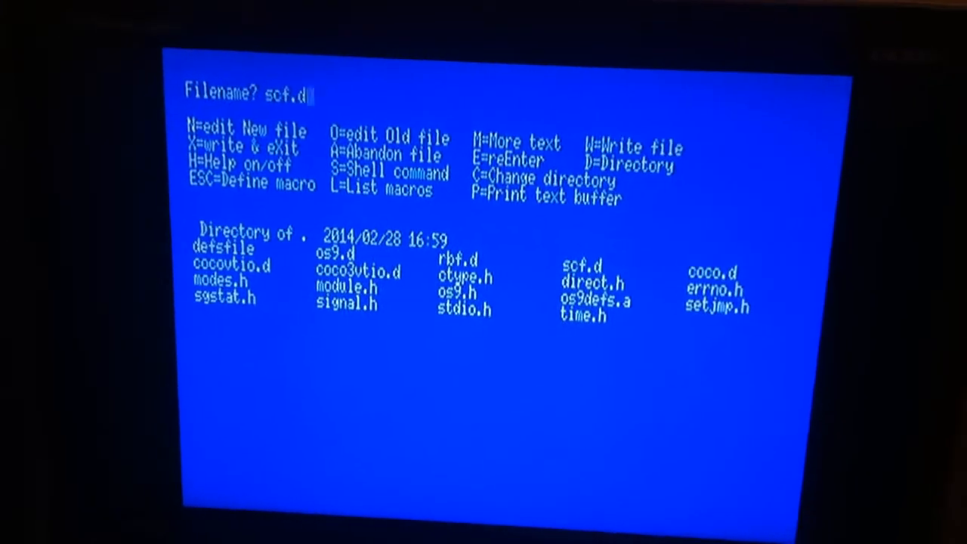
key(Return)
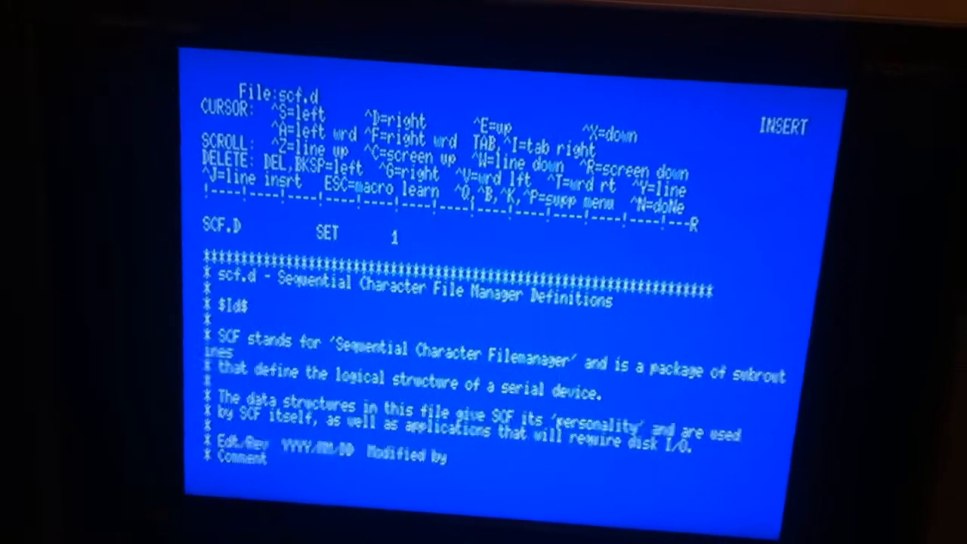
- Page down scf.d past the edit history and device descriptor offsets to SCF Static Storage
scroll(down, 3)
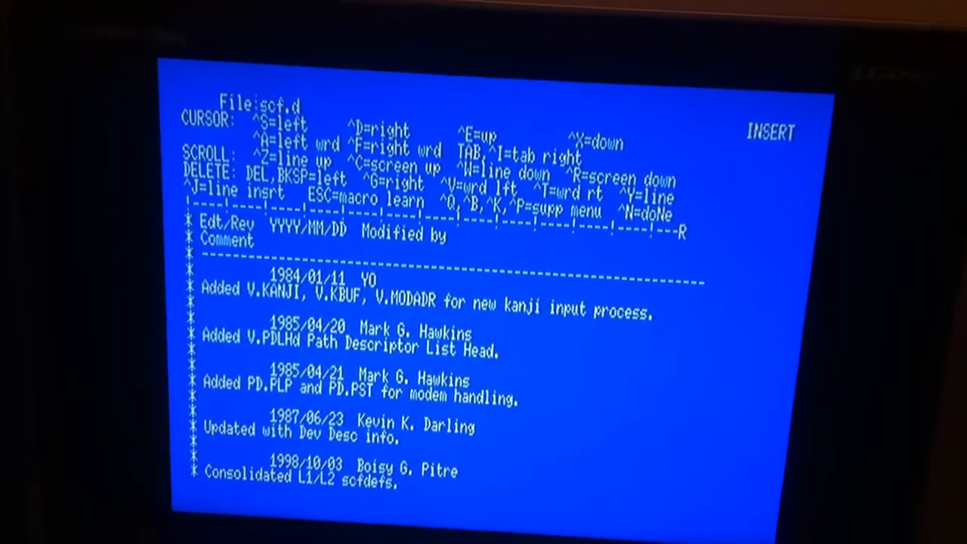
scroll(down, 3)
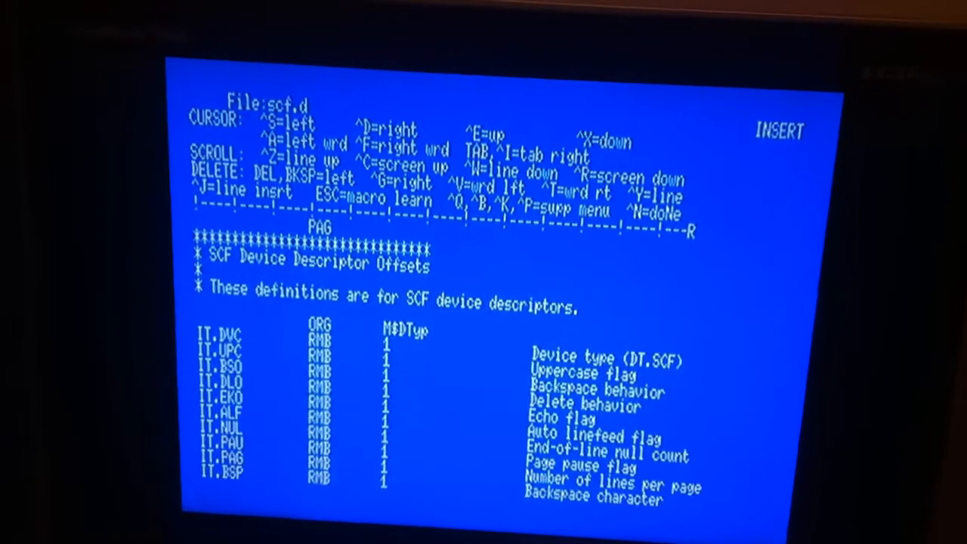
scroll(down, 3)
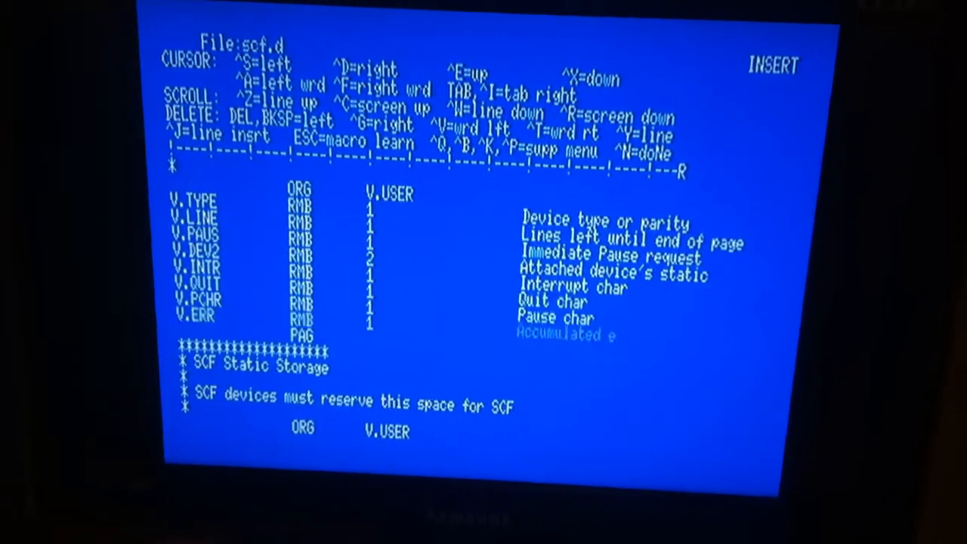
- Page down past Character Definitions to the Sequential Character Path Descriptor Format heading
scroll(down, 3)
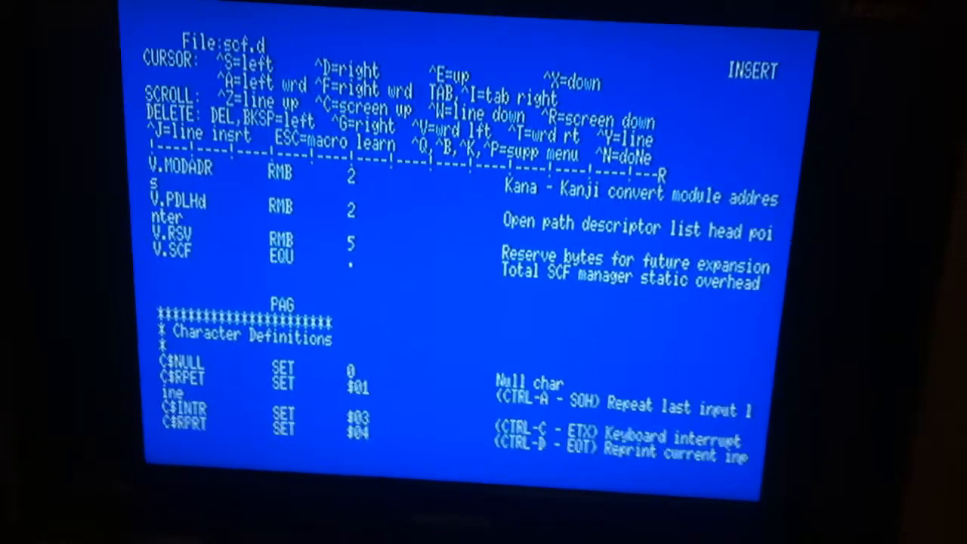
scroll(down, 3)
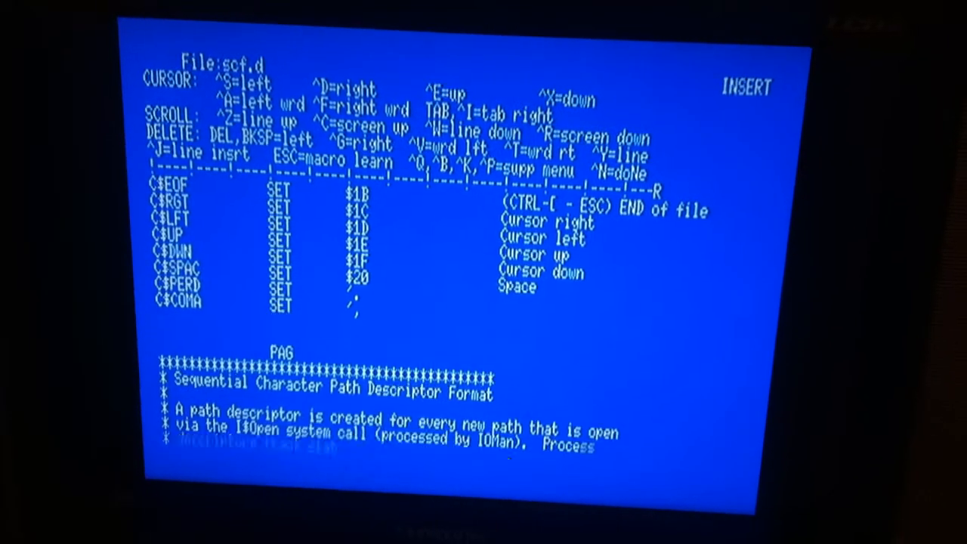
- Page down to the PD.BAU baud table (B110–B115200) and the word size and stop bit entries
scroll(down, 3)
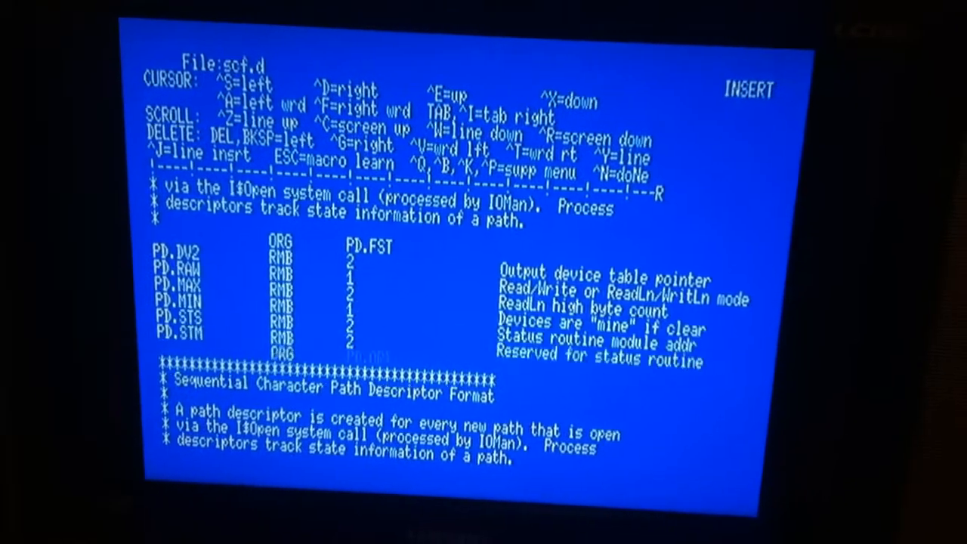
scroll(down, 3)
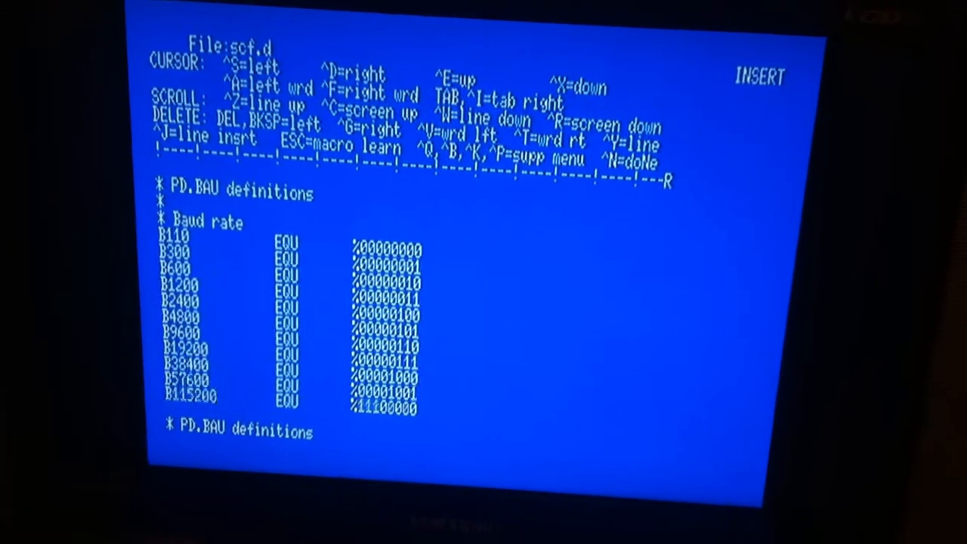
scroll(down, 3)
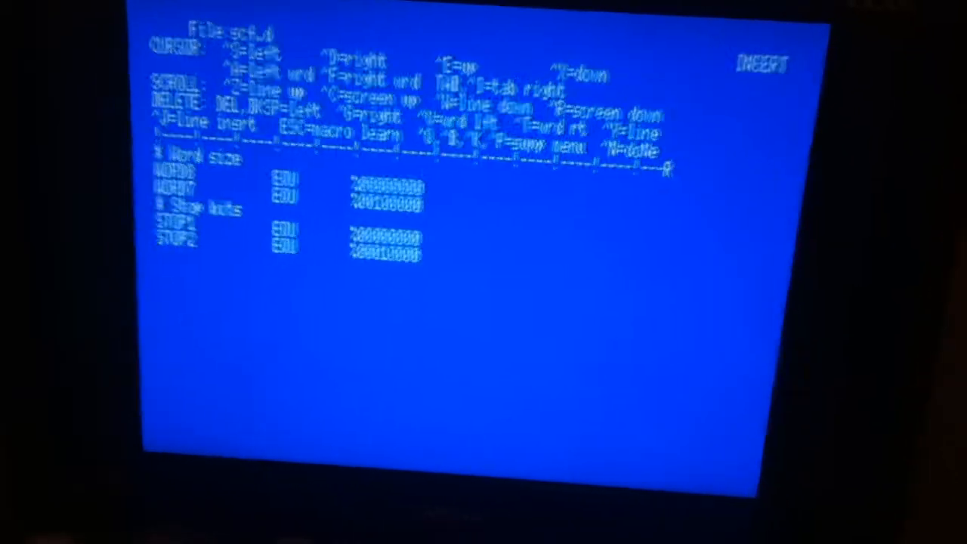